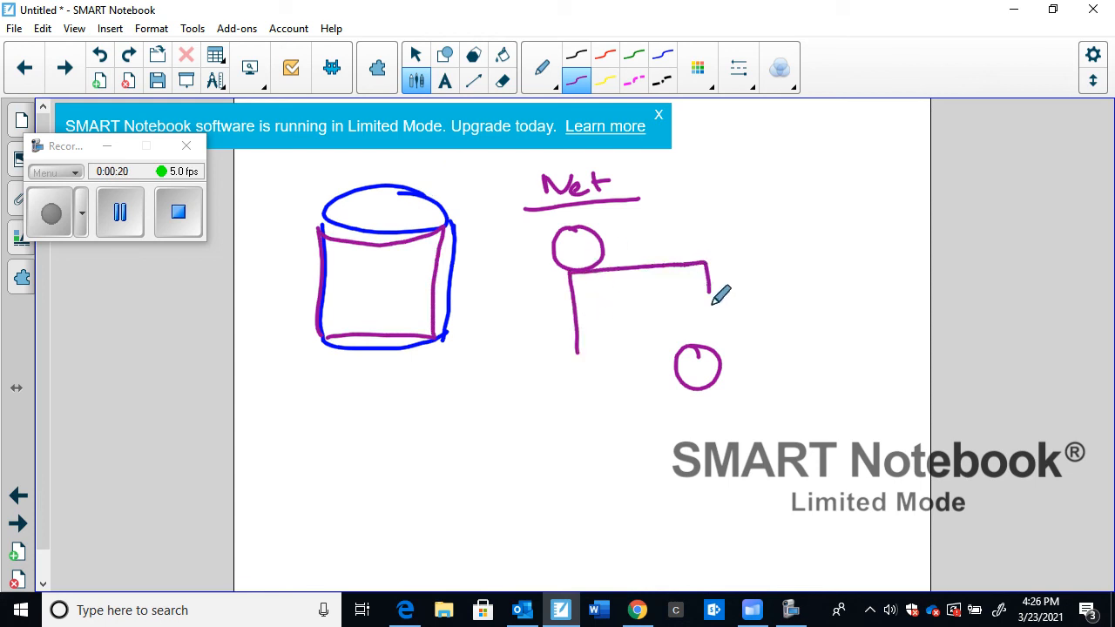
Step: Complete the net's rectangle beside the hand-drawn cylinder
{"action": "left_click_drag", "start_coordinate": [575, 270], "coordinate": [706, 344]}
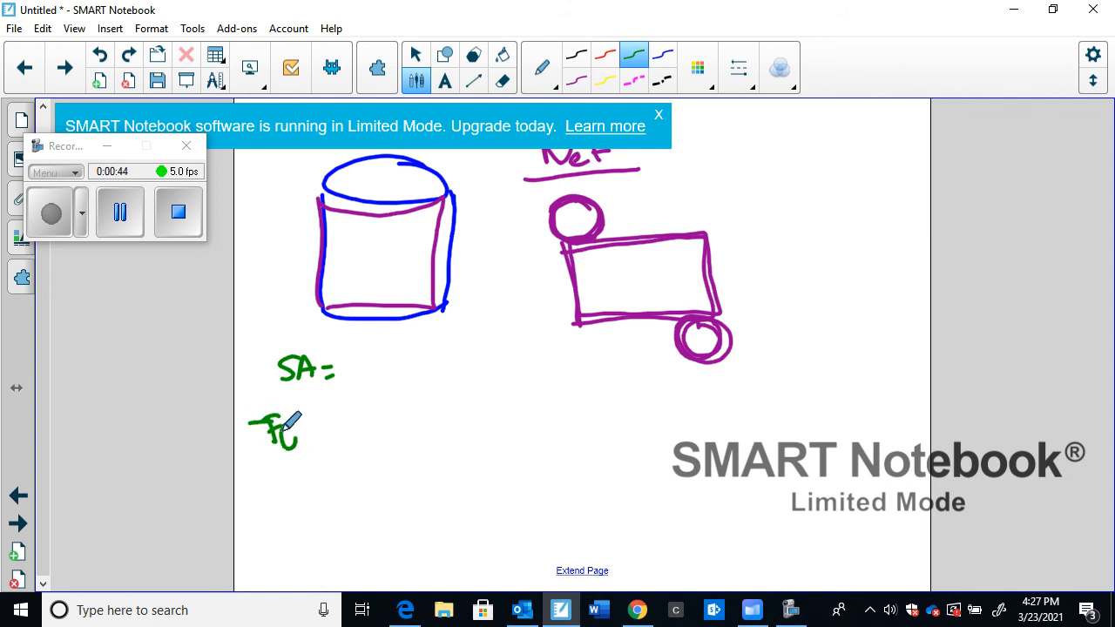
Step: Write the underlined 'Top Circle' heading with A = πr² beneath SA =
{"action": "left_click_drag", "start_coordinate": [279, 435], "coordinate": [327, 444]}
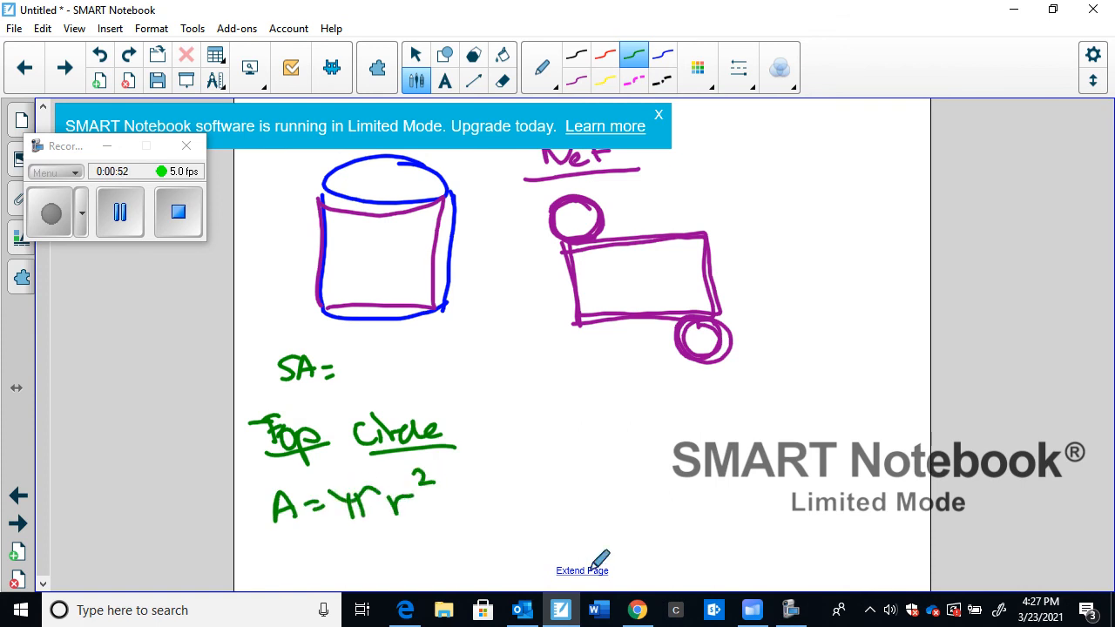
{"action": "scroll", "scroll_direction": "down", "scroll_amount": 3}
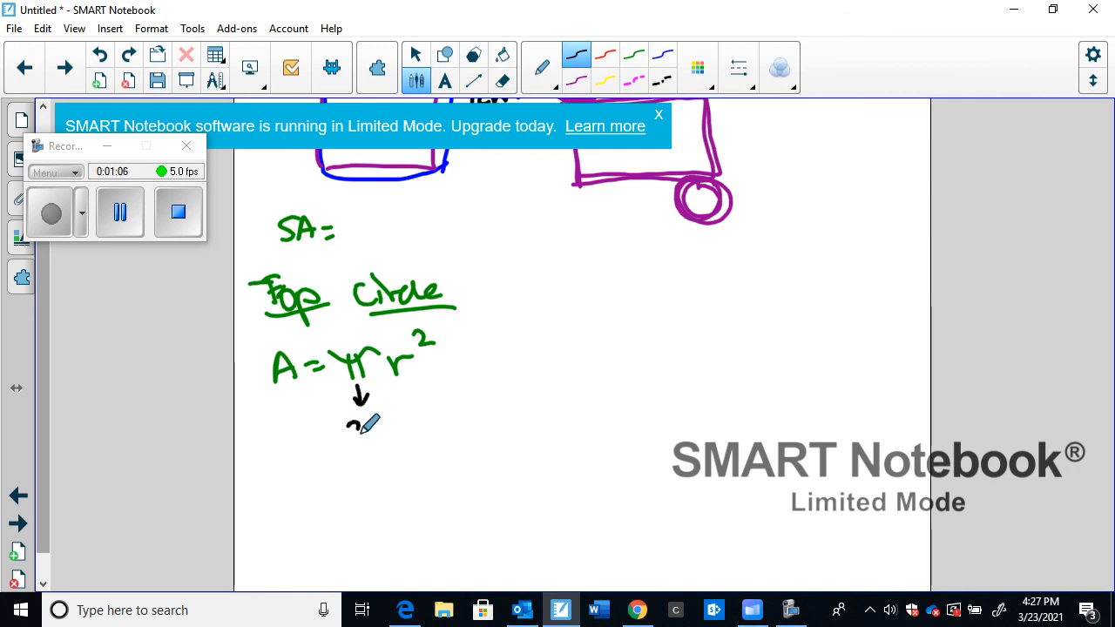
Step: Work the top circle's area as 3.14 × 5² and write A = 78.5cm² in red
{"action": "left_click_drag", "start_coordinate": [335, 435], "coordinate": [392, 431]}
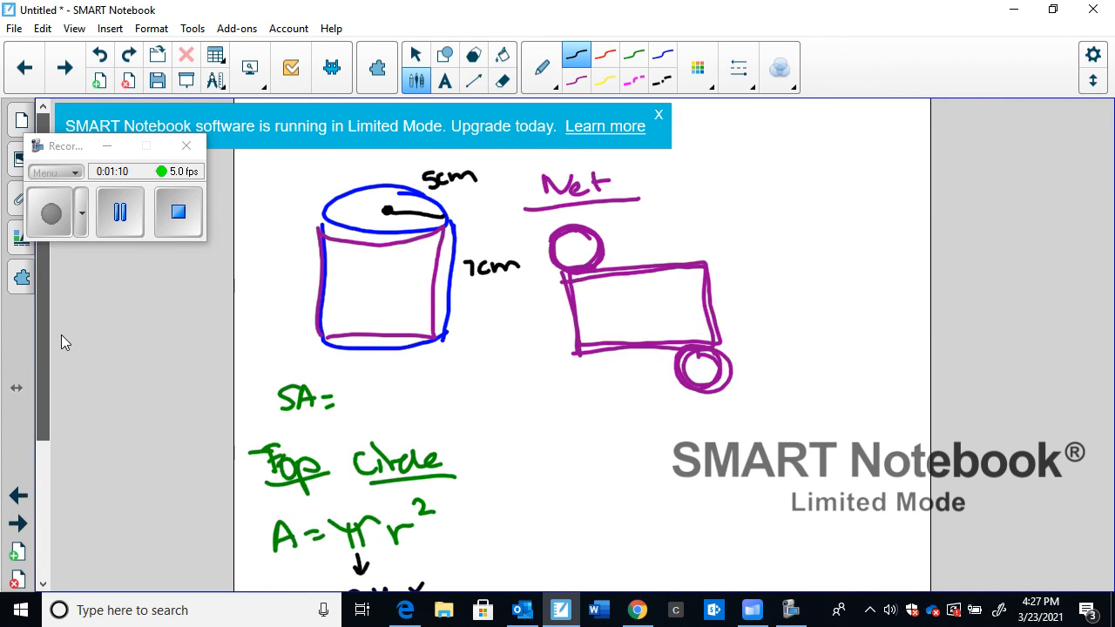
{"action": "left_click", "coordinate": [664, 55]}
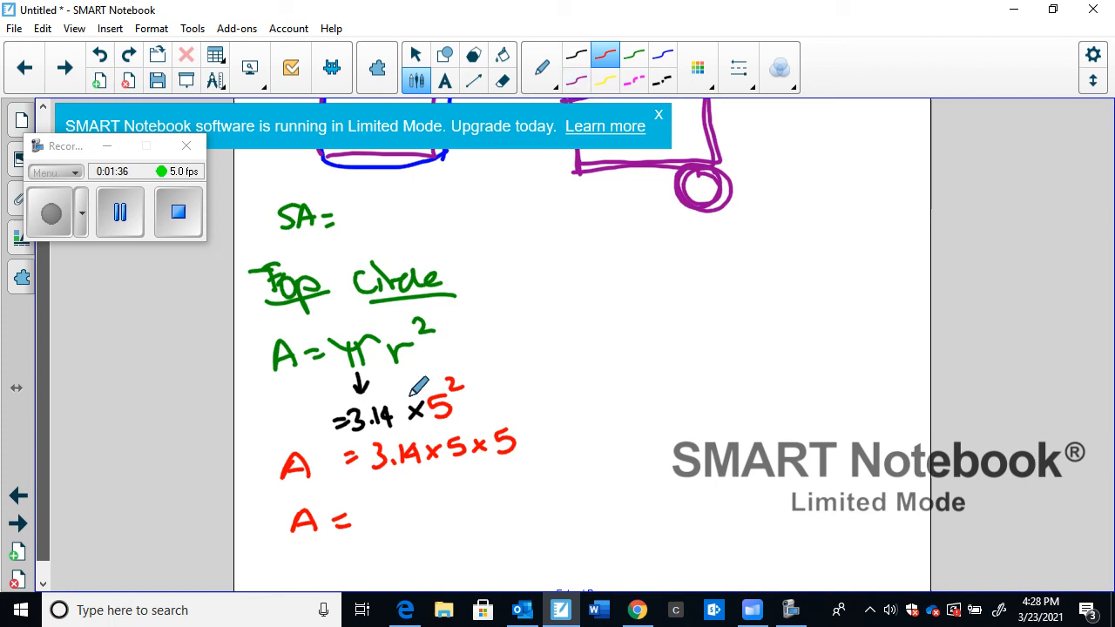
{"action": "left_click_drag", "start_coordinate": [366, 514], "coordinate": [458, 514]}
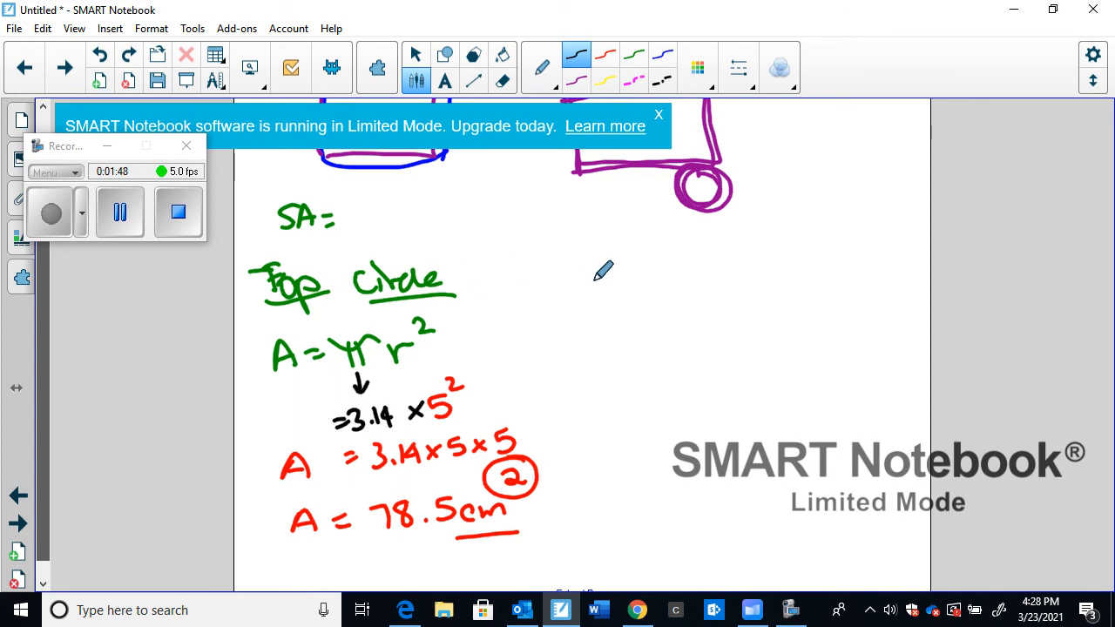
Step: Write 'Bottom: 78.5cm²', undoing and rewriting the partly written value
{"action": "left_click_drag", "start_coordinate": [575, 278], "coordinate": [662, 270]}
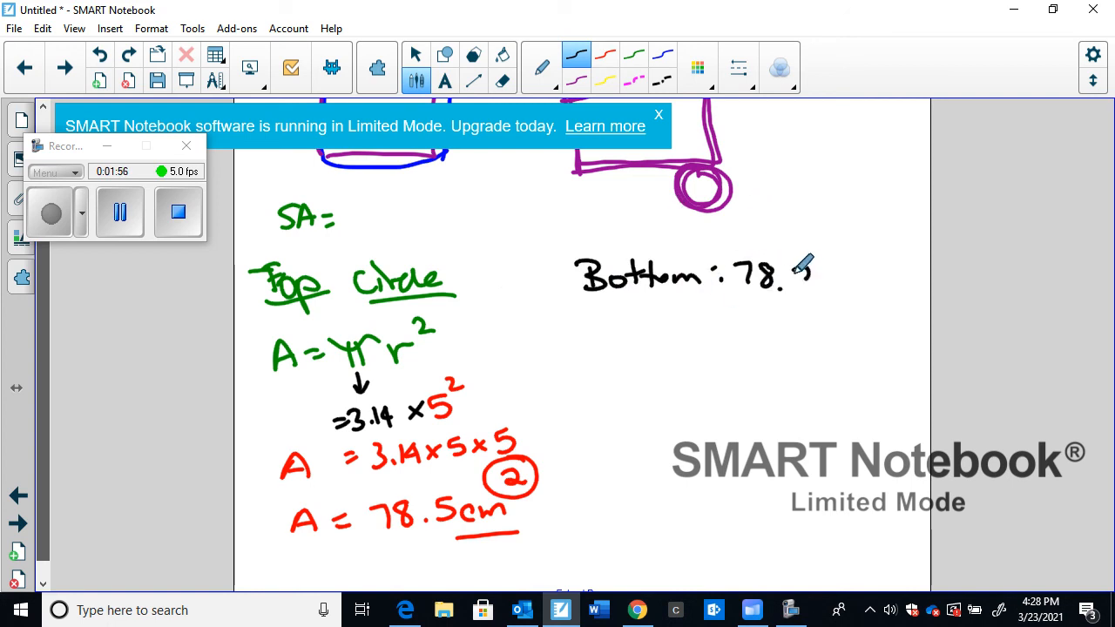
{"action": "left_click", "coordinate": [503, 80]}
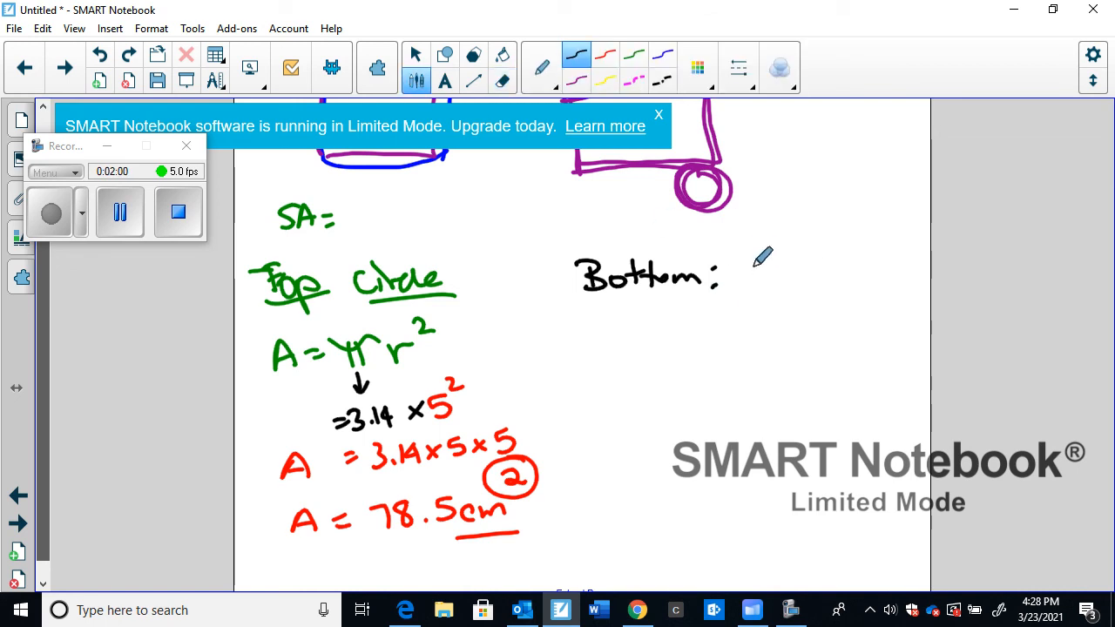
{"action": "left_click_drag", "start_coordinate": [745, 279], "coordinate": [823, 262]}
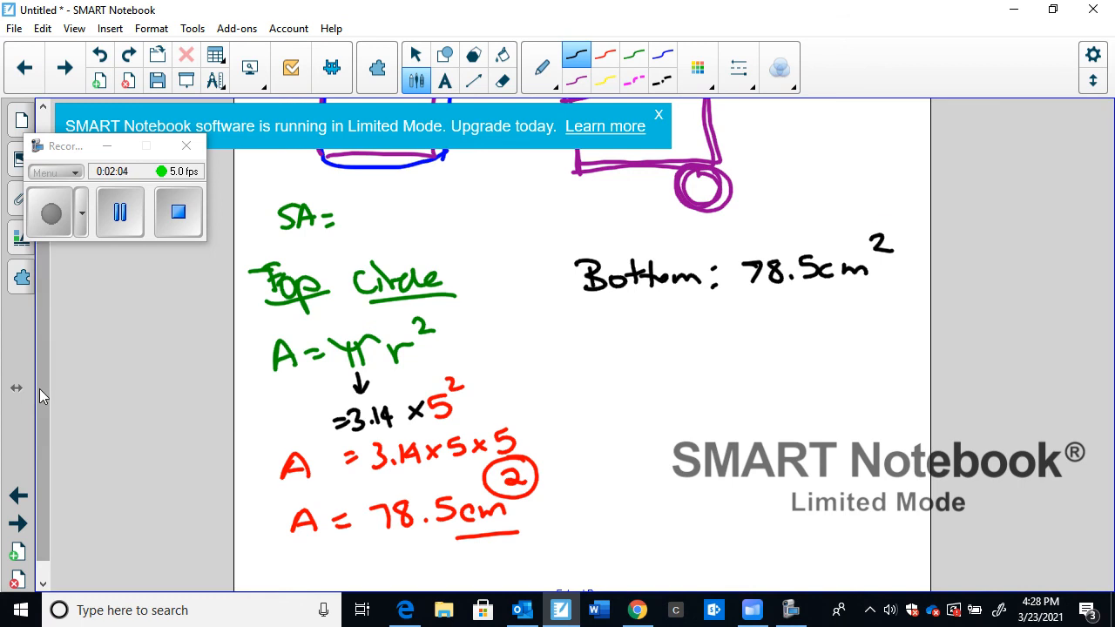
Step: Label the net rectangle's sides height and circumference, giving area 2πr × height
{"action": "scroll", "scroll_direction": "down", "scroll_amount": 3}
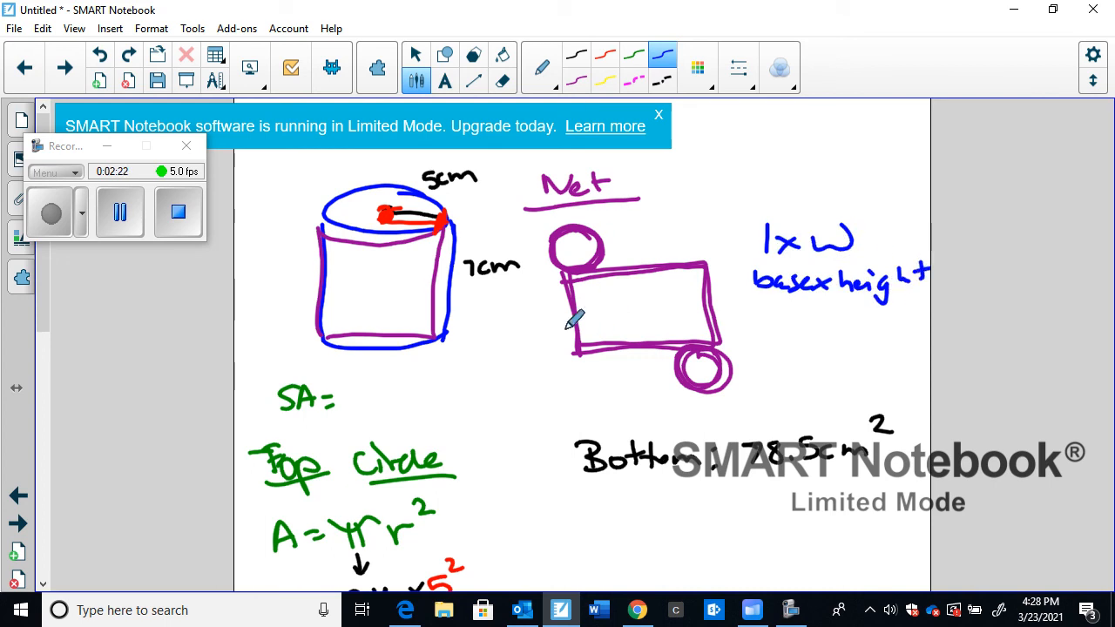
{"action": "left_click_drag", "start_coordinate": [710, 270], "coordinate": [712, 349]}
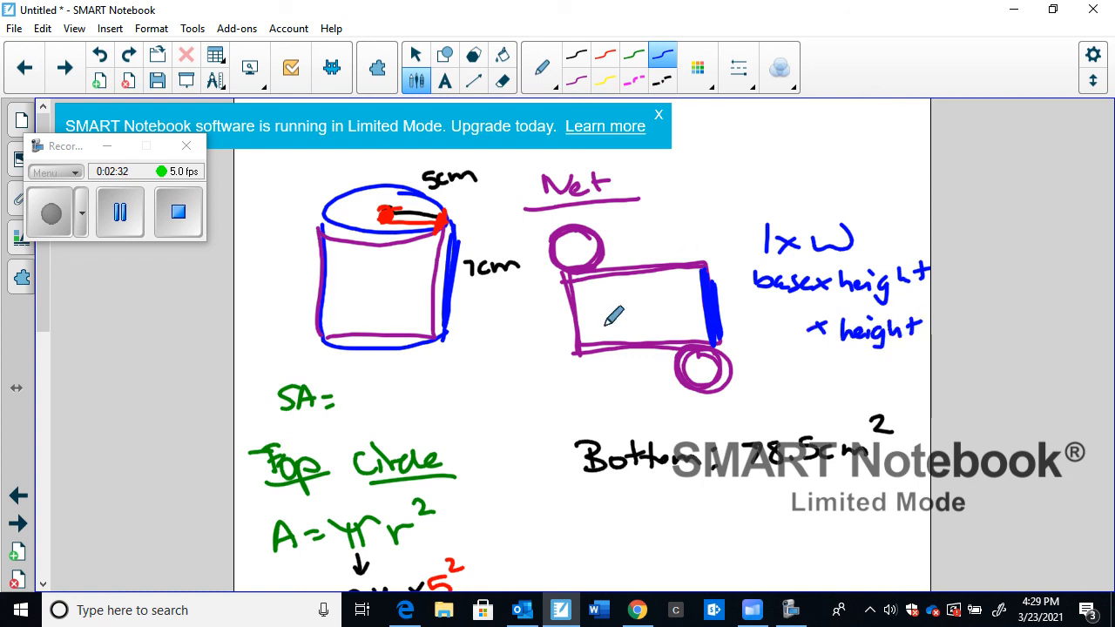
{"action": "left_click_drag", "start_coordinate": [575, 351], "coordinate": [715, 344]}
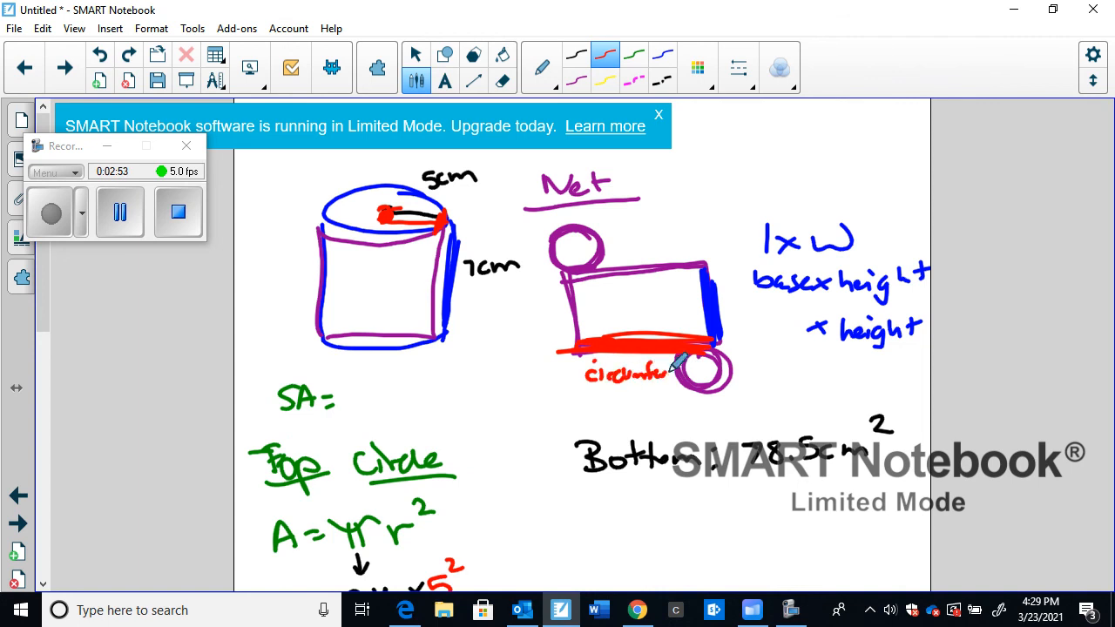
{"action": "left_click_drag", "start_coordinate": [492, 314], "coordinate": [523, 318]}
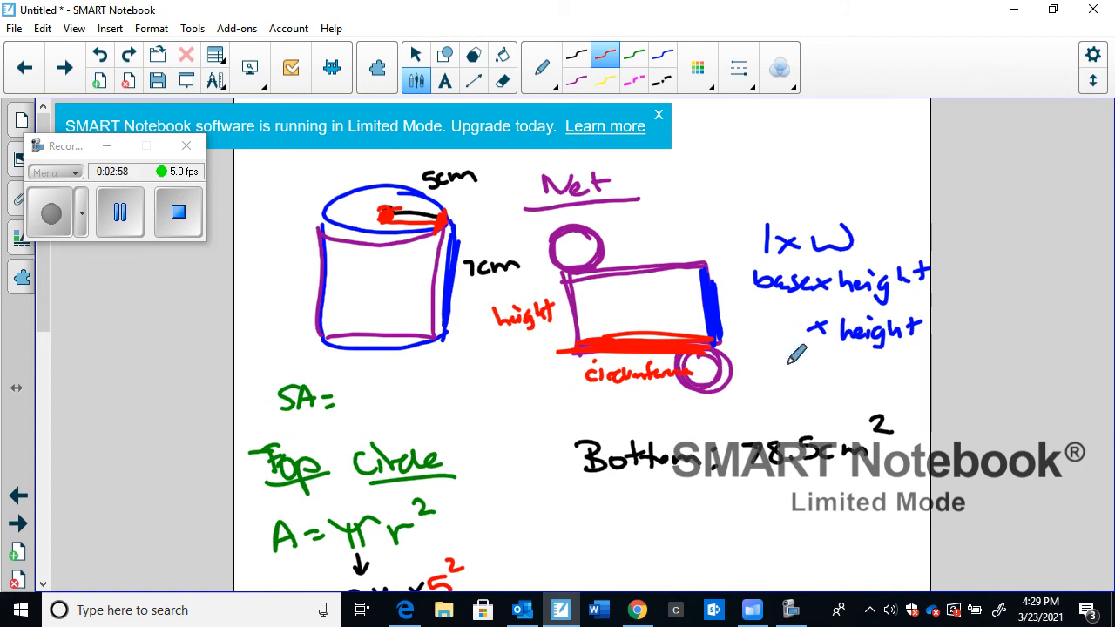
{"action": "mouse_move", "coordinate": [767, 314]}
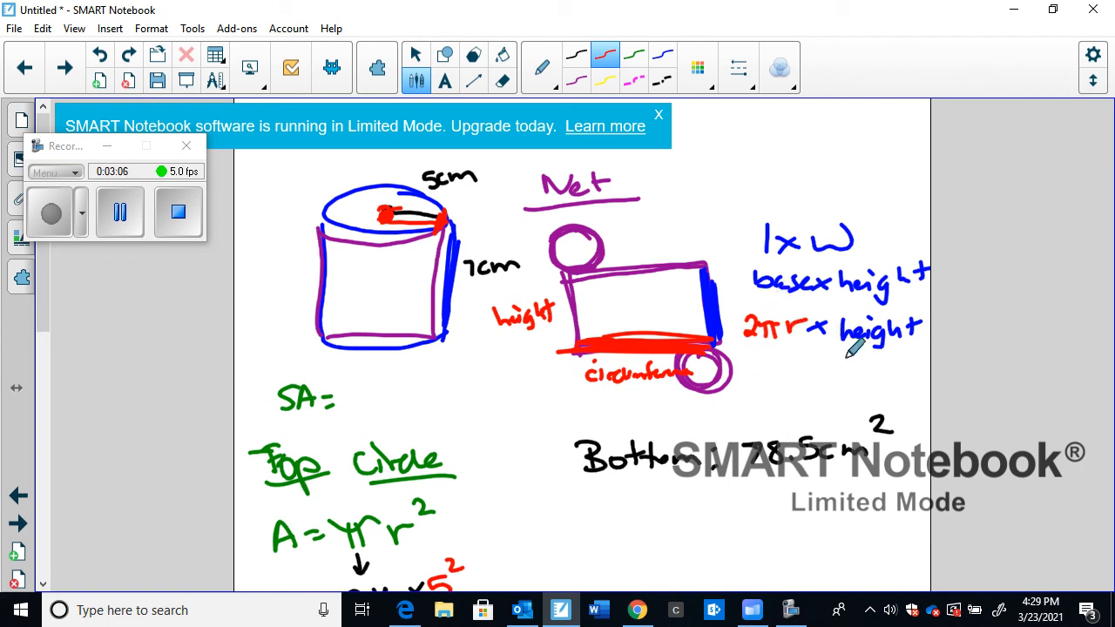
{"action": "scroll", "scroll_direction": "down", "scroll_amount": 3}
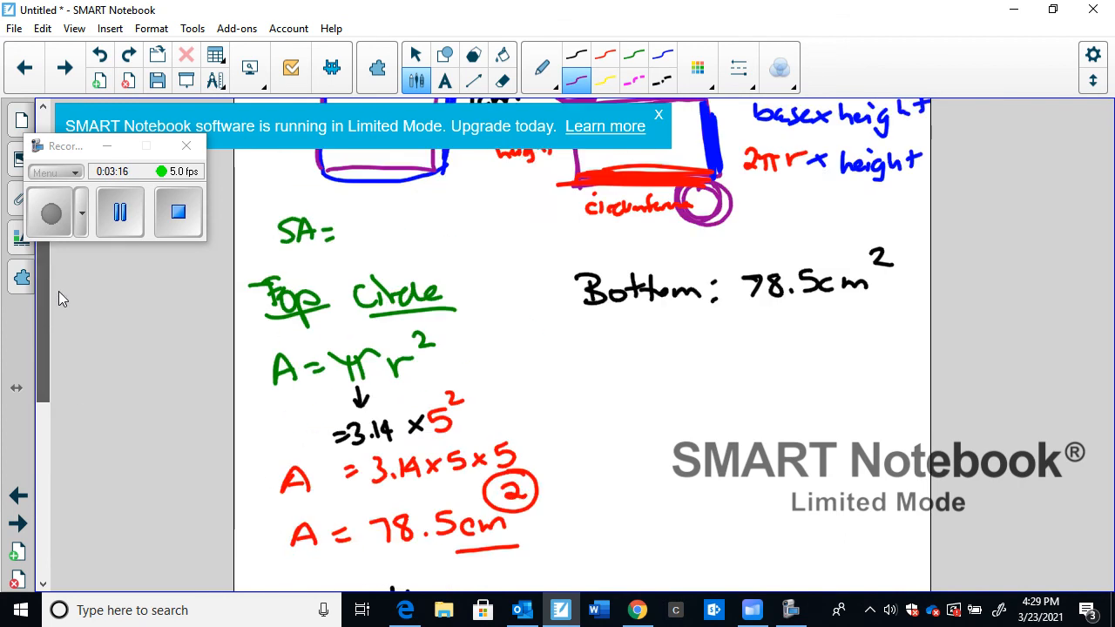
Step: Write the middle area as 2×3.14×5×7 = 219.8cm² in purple
{"action": "scroll", "scroll_direction": "down", "scroll_amount": 3}
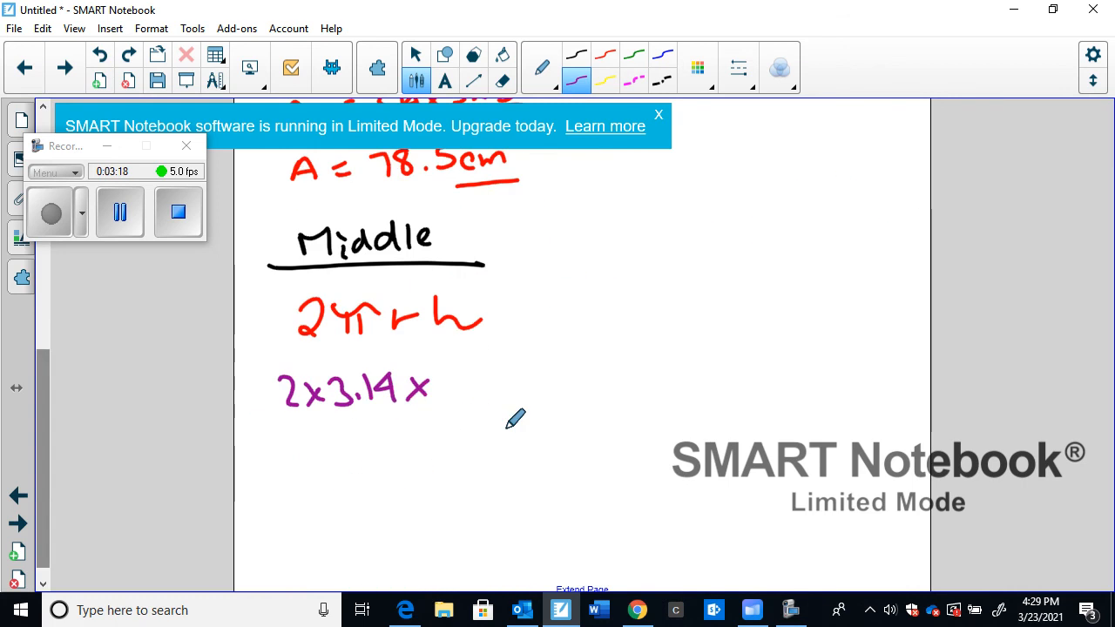
{"action": "left_click_drag", "start_coordinate": [444, 388], "coordinate": [540, 387]}
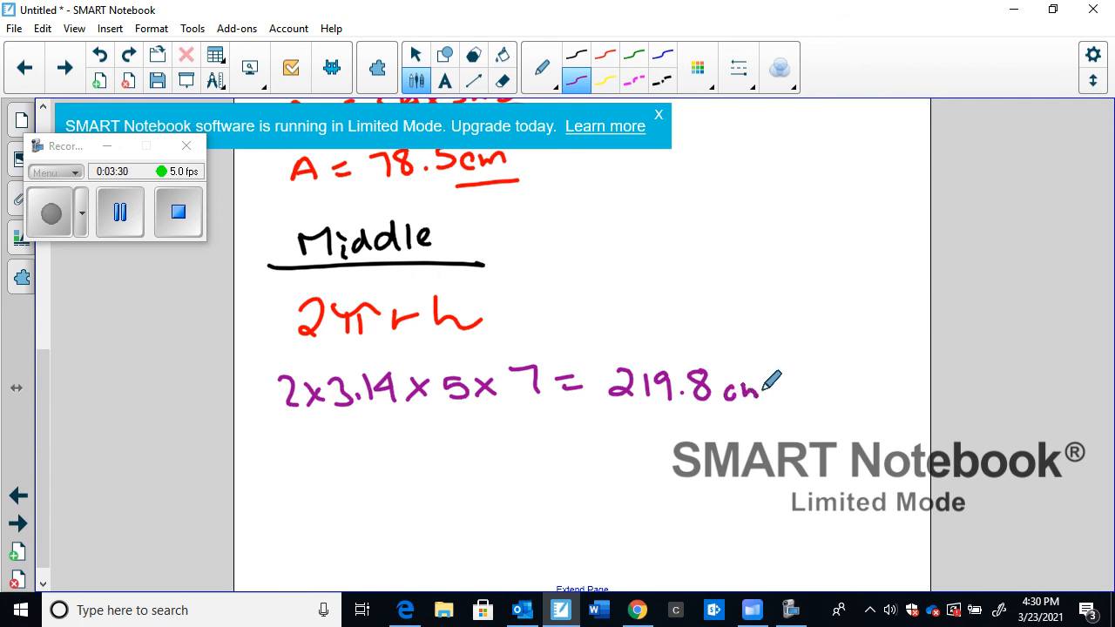
{"action": "left_click_drag", "start_coordinate": [597, 349], "coordinate": [802, 410]}
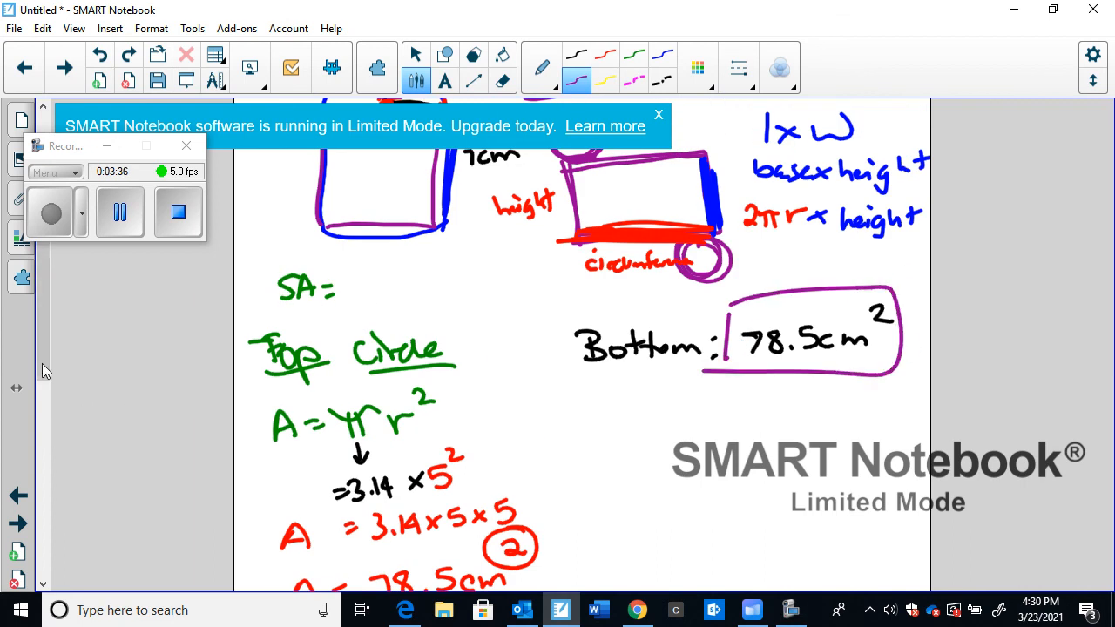
{"action": "scroll", "scroll_direction": "down", "scroll_amount": 3}
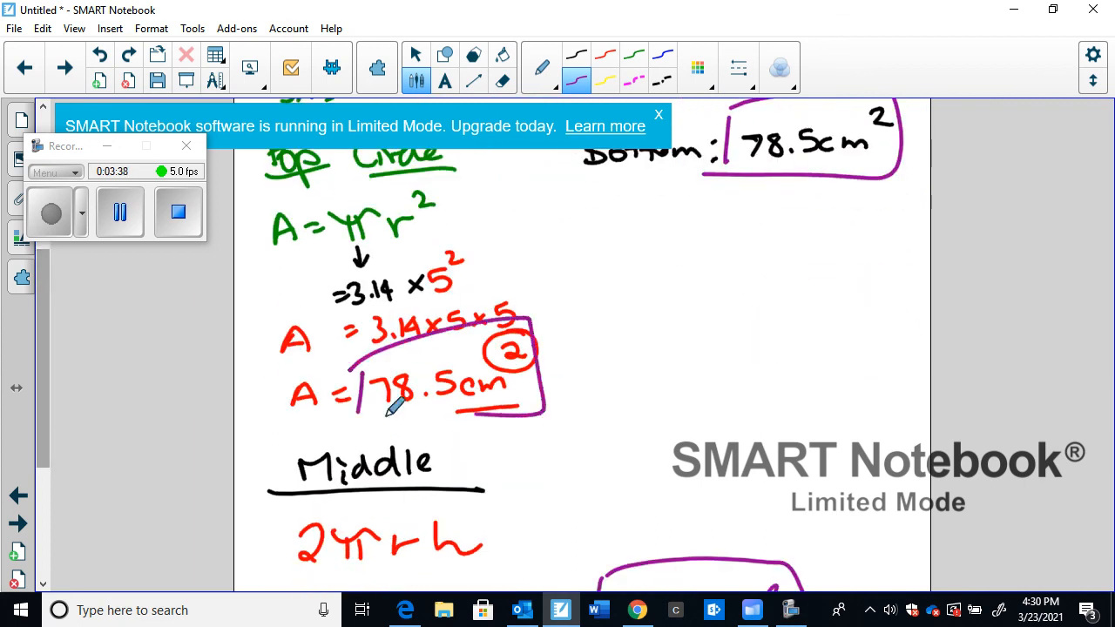